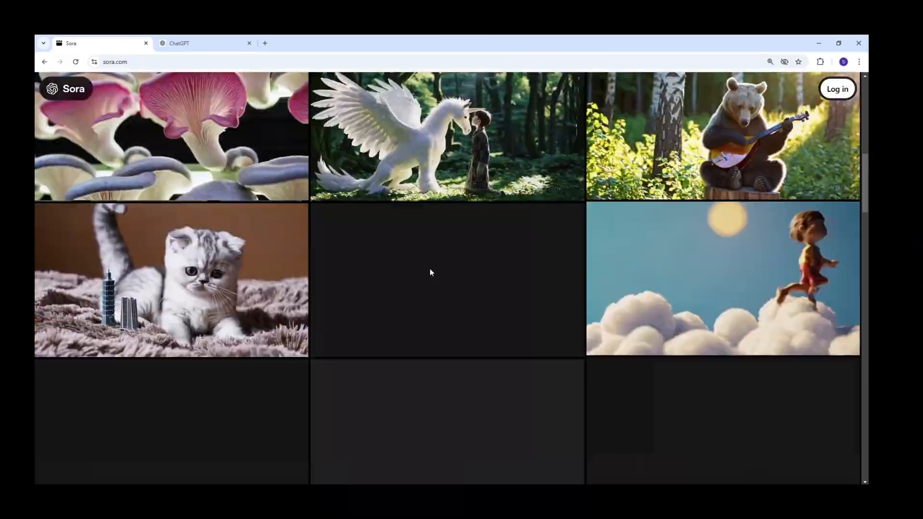
Change the video resolution from 480p to 720p in the Sora composer.
key("ctrl+plus")
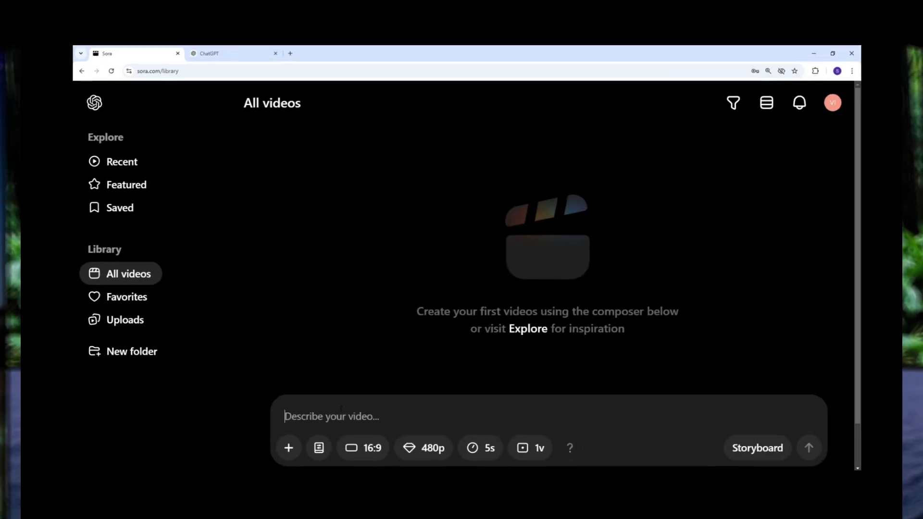
left_click(432, 448)
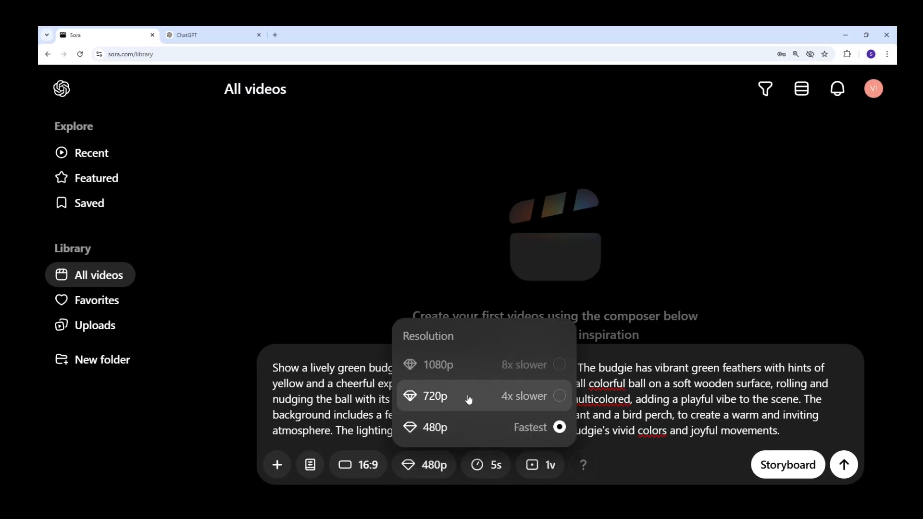
left_click(435, 395)
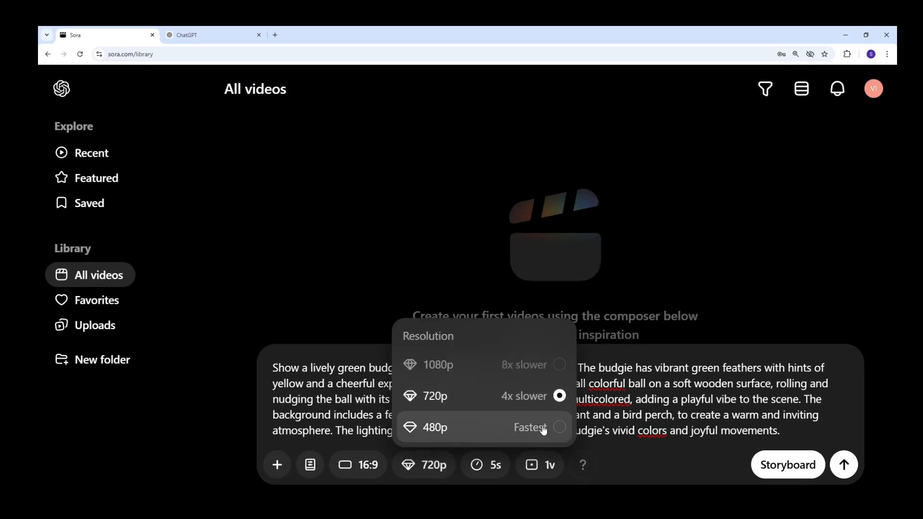
left_click(485, 465)
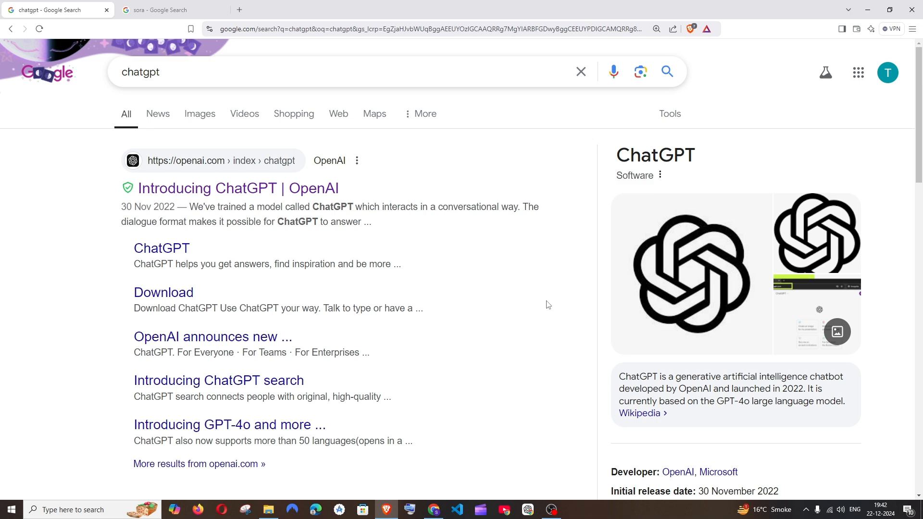
mouse_move(510, 265)
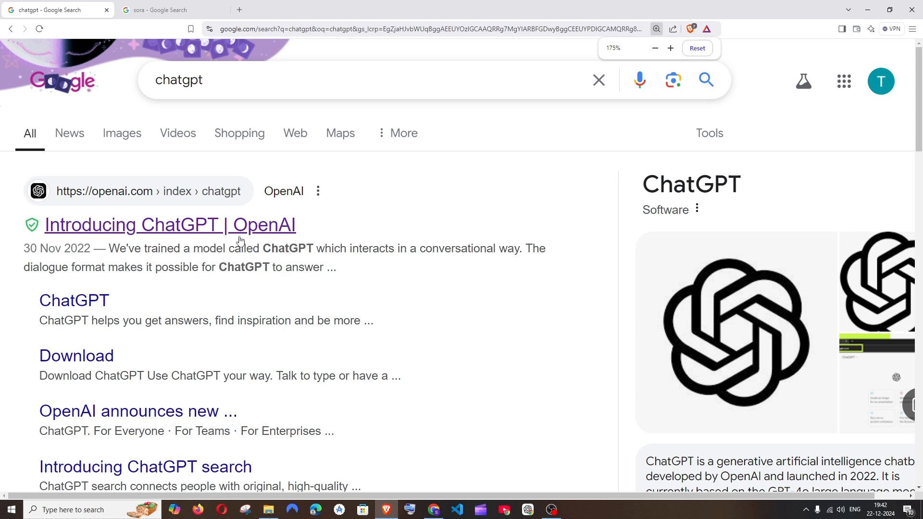
Open the 'Introducing ChatGPT | OpenAI' result from the Google search for chatgpt.
left_click(169, 225)
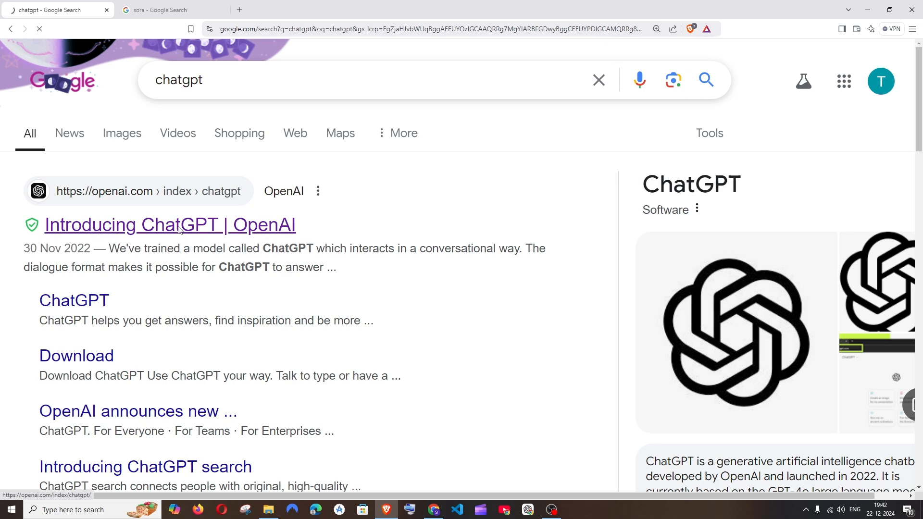
left_click(170, 225)
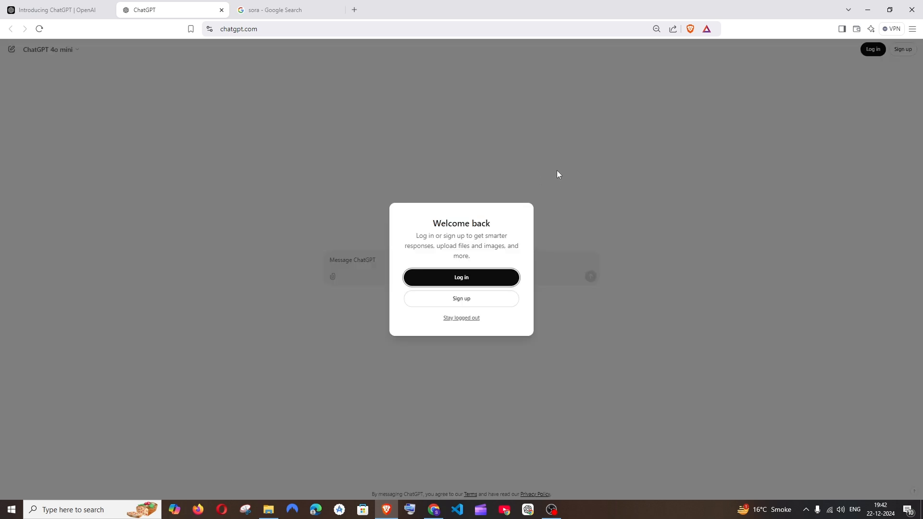
mouse_move(471, 281)
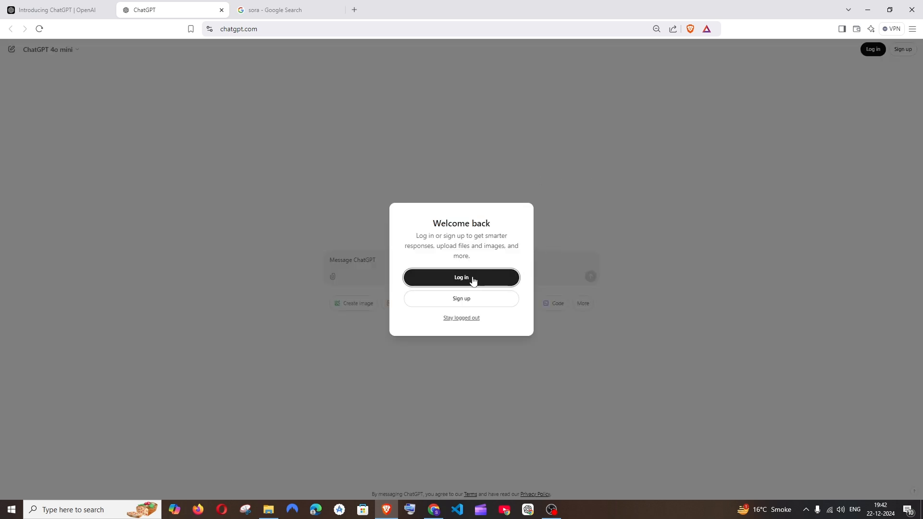
mouse_move(477, 291)
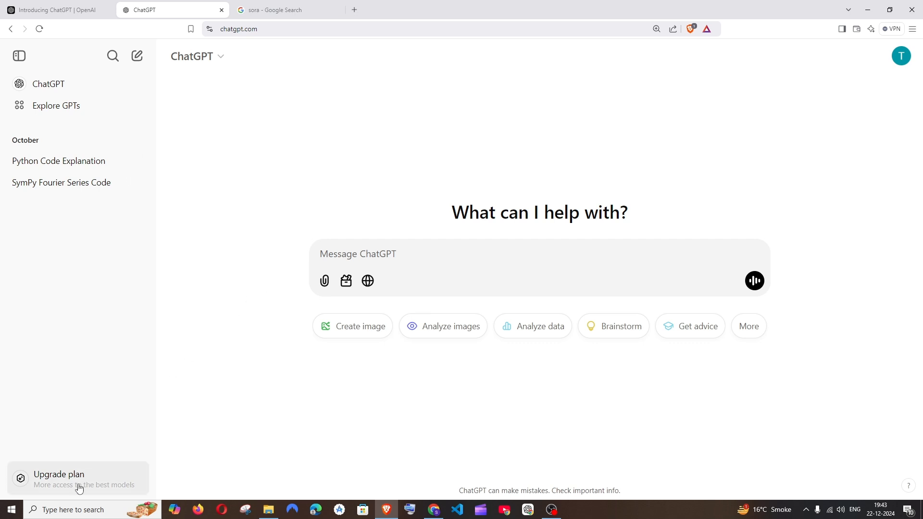
View the Upgrade plan page and scroll through the Free, Plus and Pro plan cards.
left_click(57, 474)
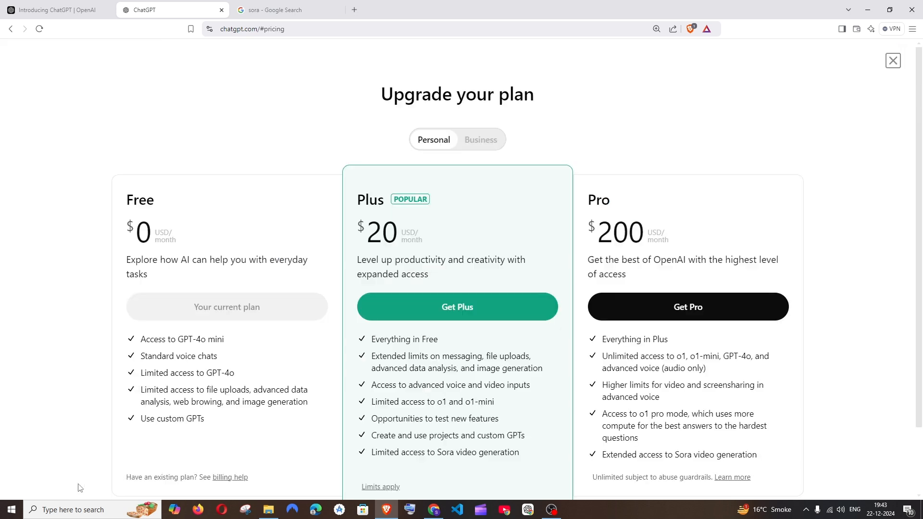
scroll("down", 3)
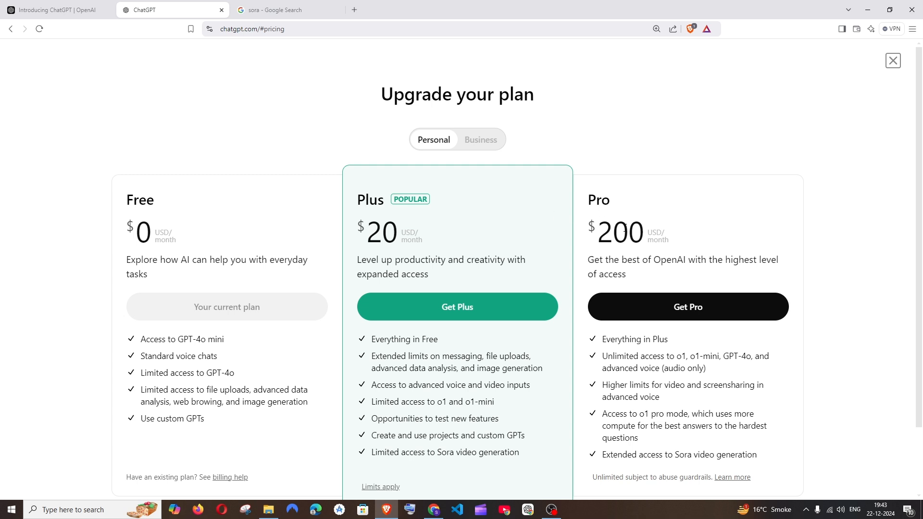
scroll("down", 3)
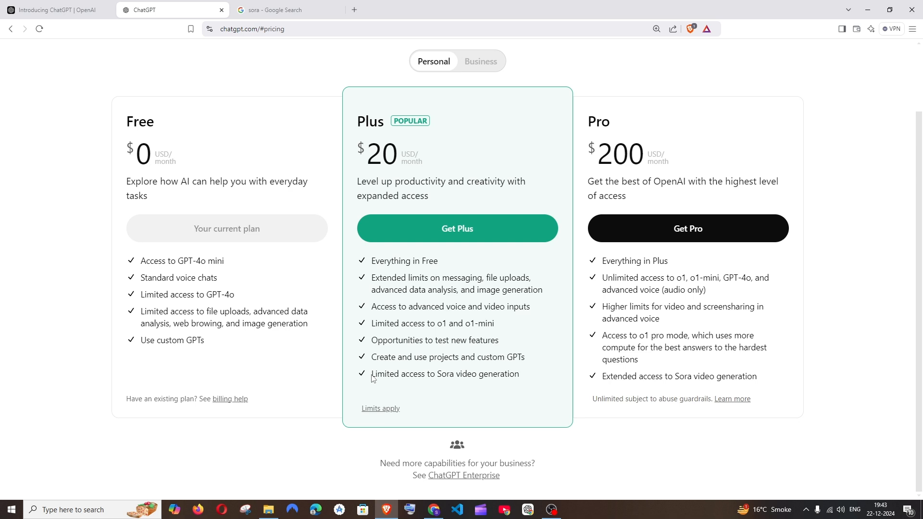
left_click_drag(371, 373, 517, 373)
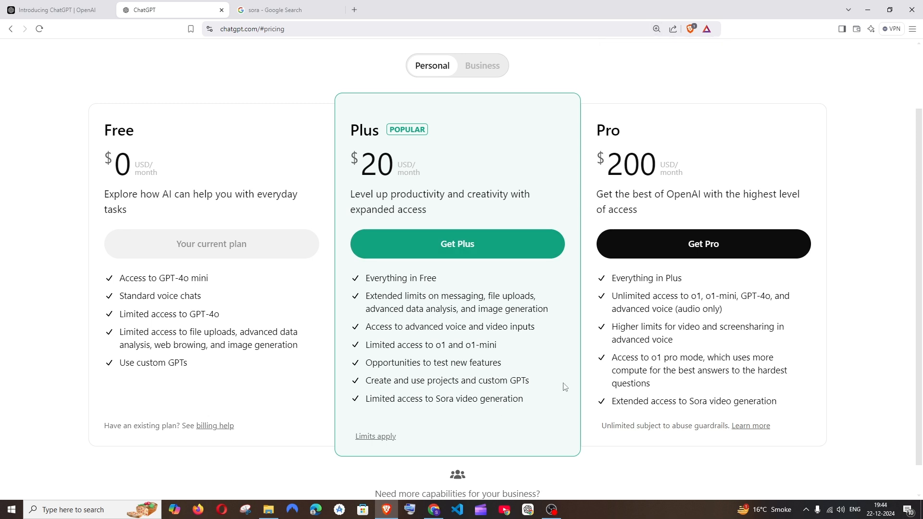
mouse_move(573, 373)
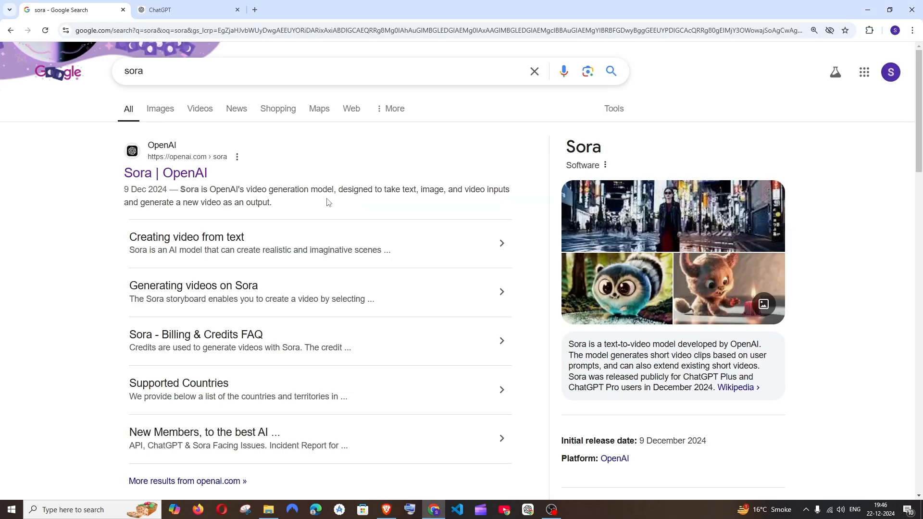
mouse_move(149, 87)
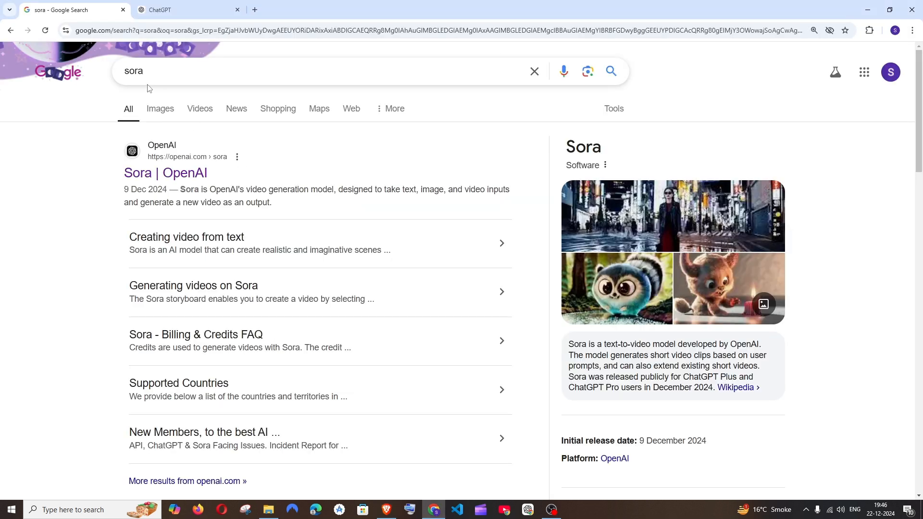
Open the 'Sora | OpenAI' search result and head to the Sora app to start creating.
left_click(165, 172)
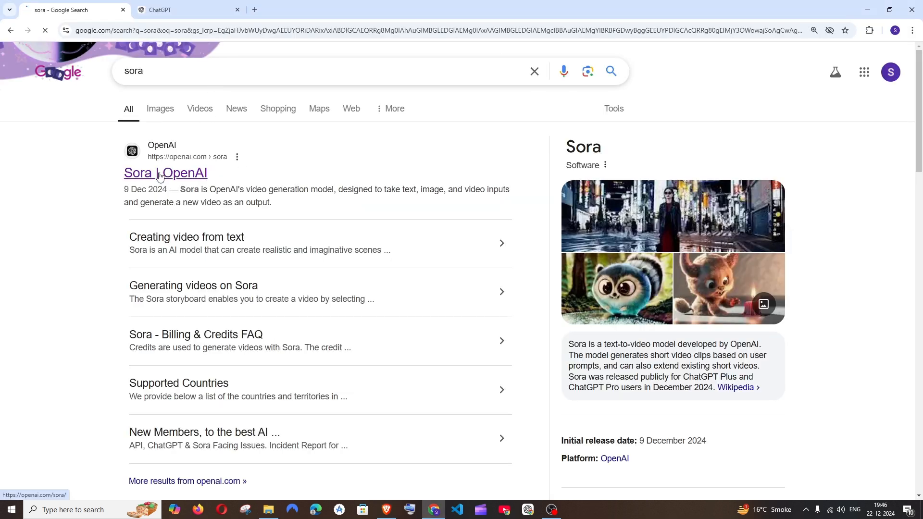
left_click(165, 173)
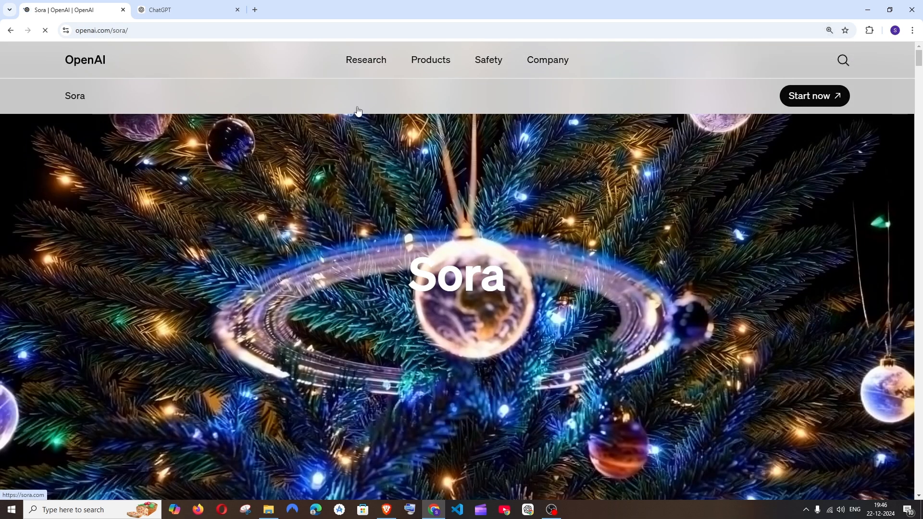
left_click(188, 10)
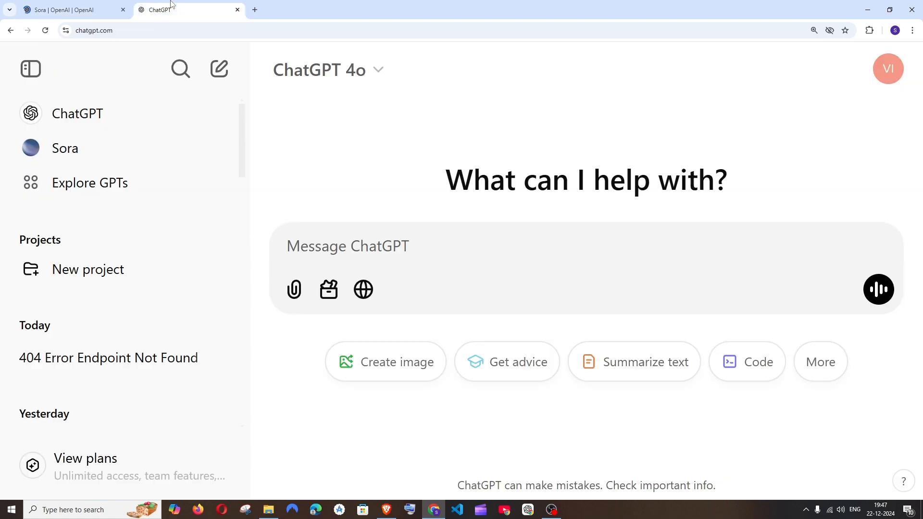
mouse_move(65, 148)
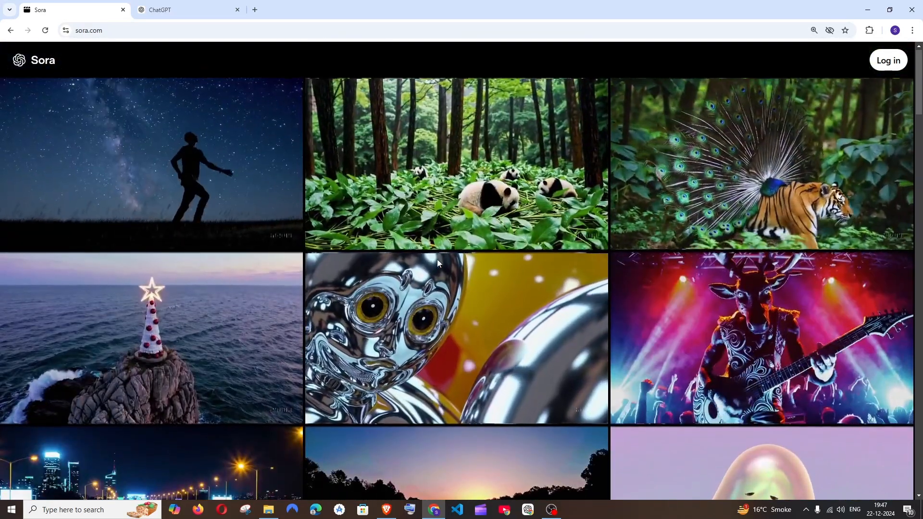
Log in to Sora to reach the All videos library, then switch over to ChatGPT.
key("ctrl+plus")
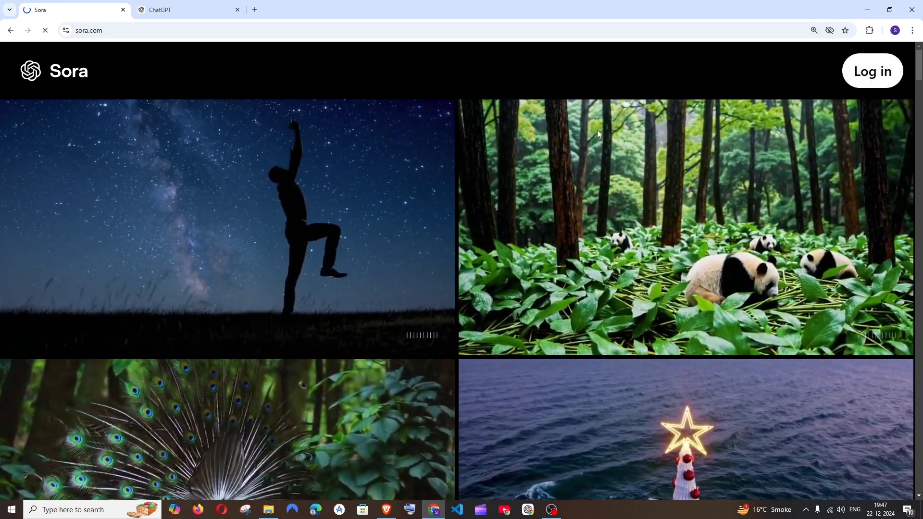
left_click(871, 70)
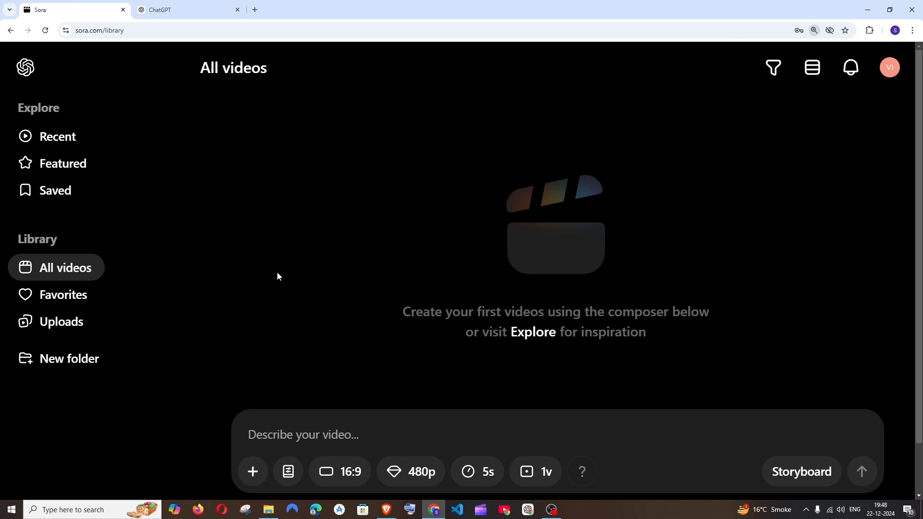
mouse_move(429, 271)
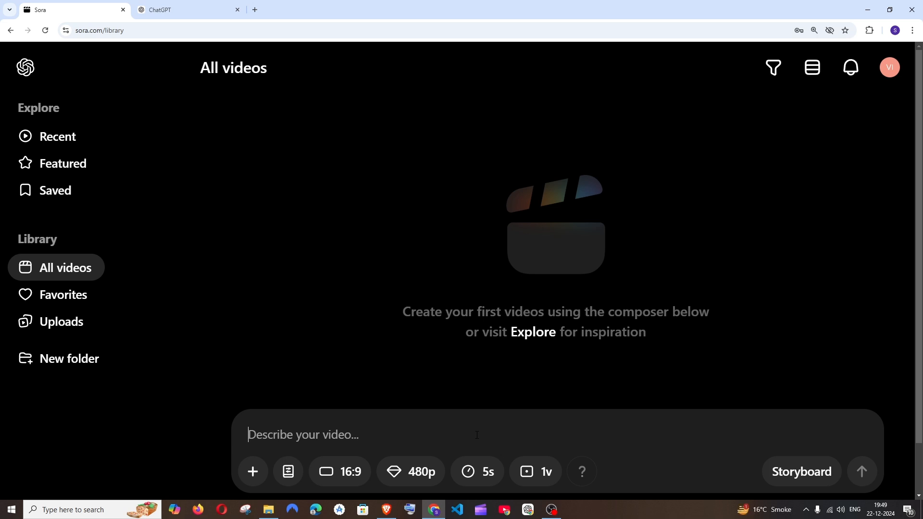
mouse_move(333, 218)
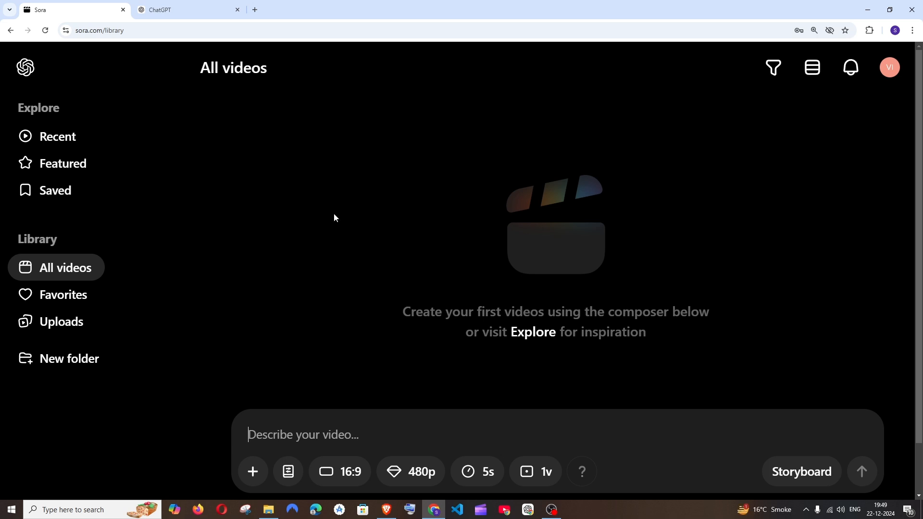
left_click(188, 9)
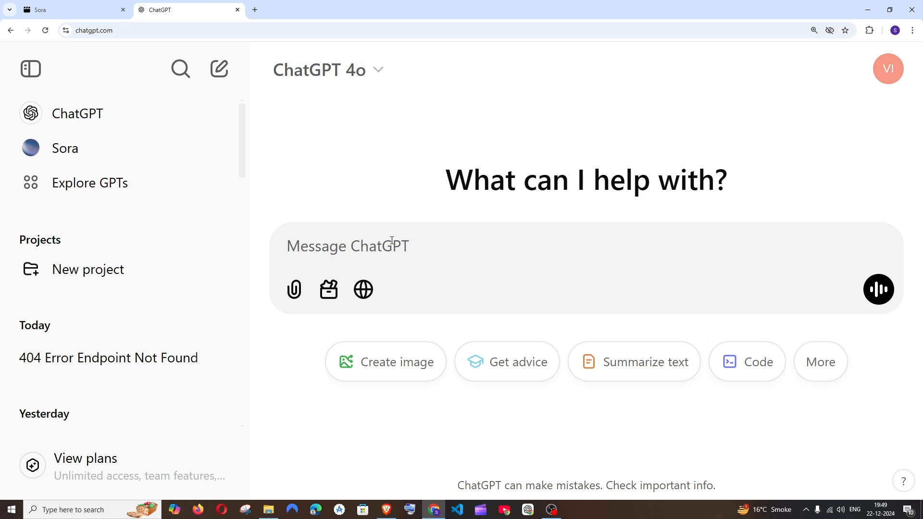
Ask ChatGPT for a detailed Sora prompt of a green budgie playing with a ball and select the reply text.
type("give me a detailed text to video prompt for  Sora - \"I want a green budgie playing with a ball\"")
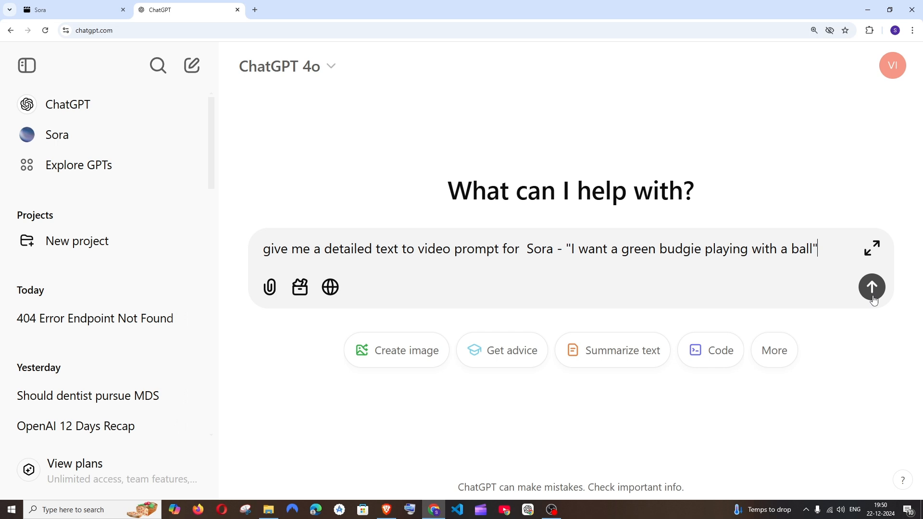
left_click(872, 287)
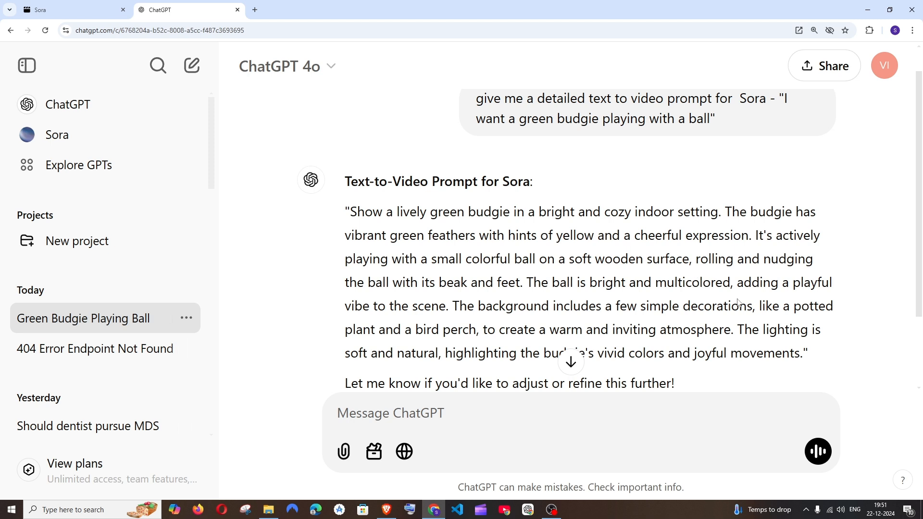
left_click_drag(347, 211, 806, 352)
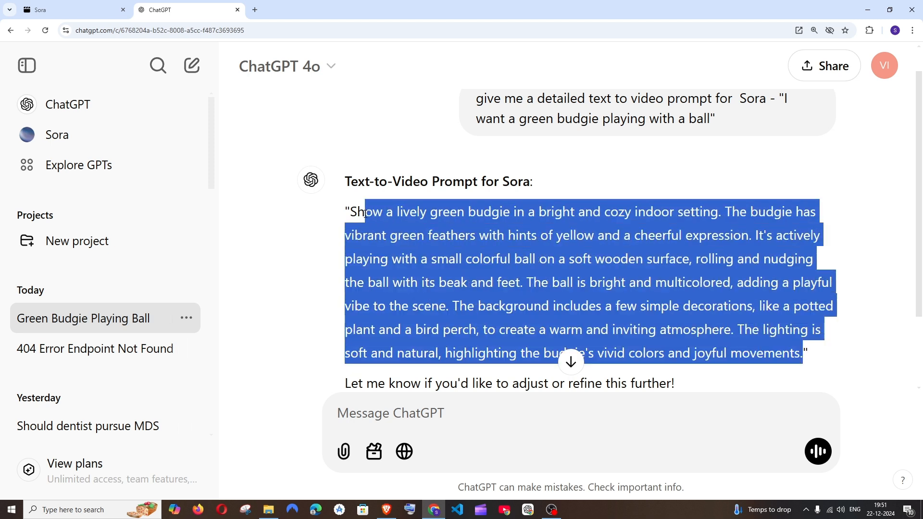
left_click(72, 10)
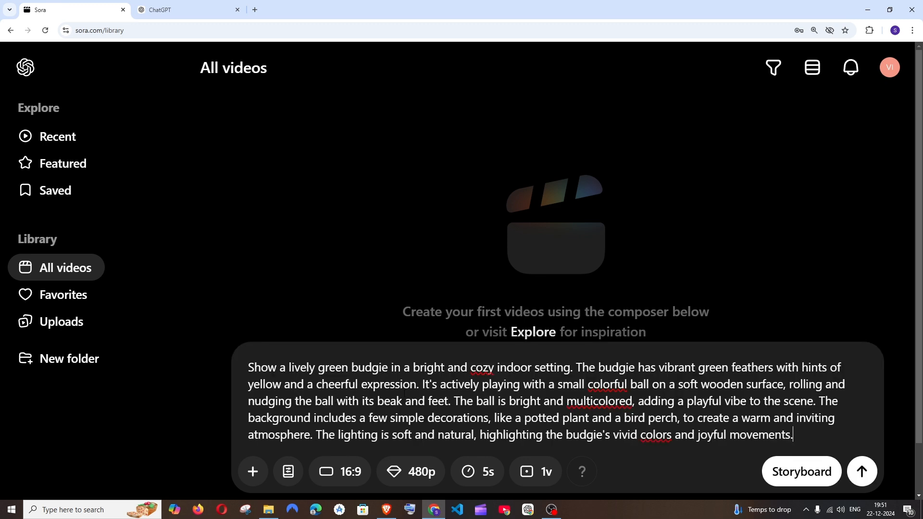
mouse_move(414, 309)
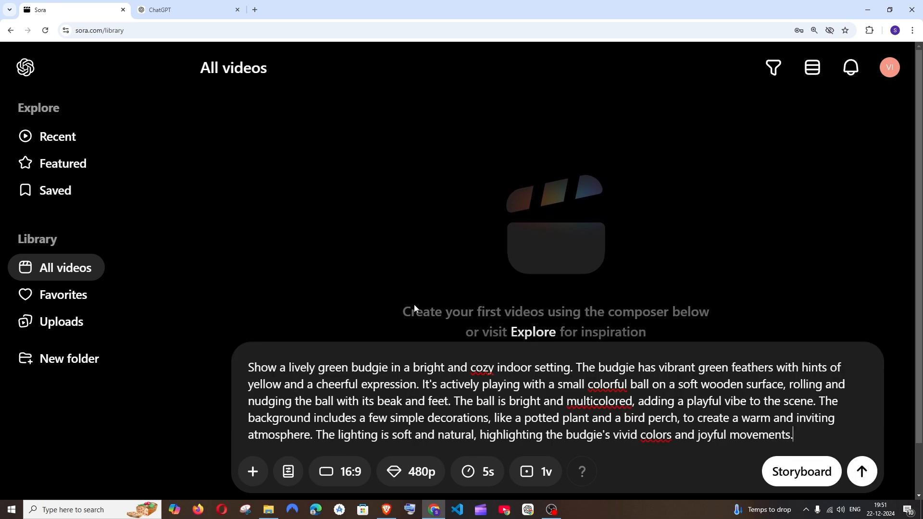
Set the budgie video to 720p resolution and review the 5s duration and 16:9 aspect ratio.
left_click(411, 471)
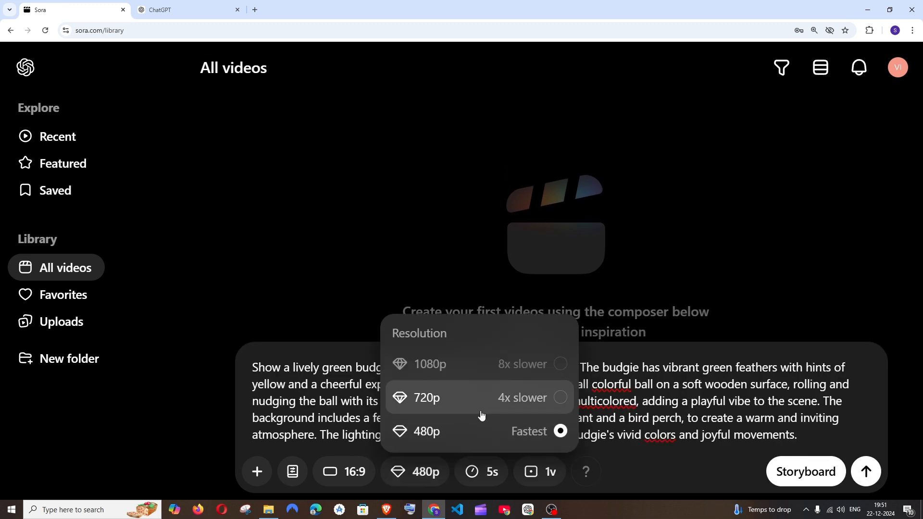
mouse_move(425, 403)
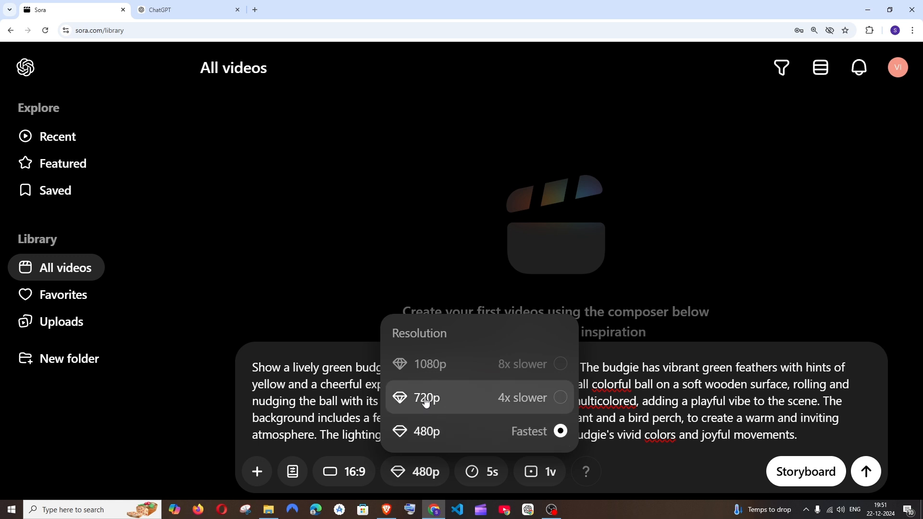
left_click(425, 397)
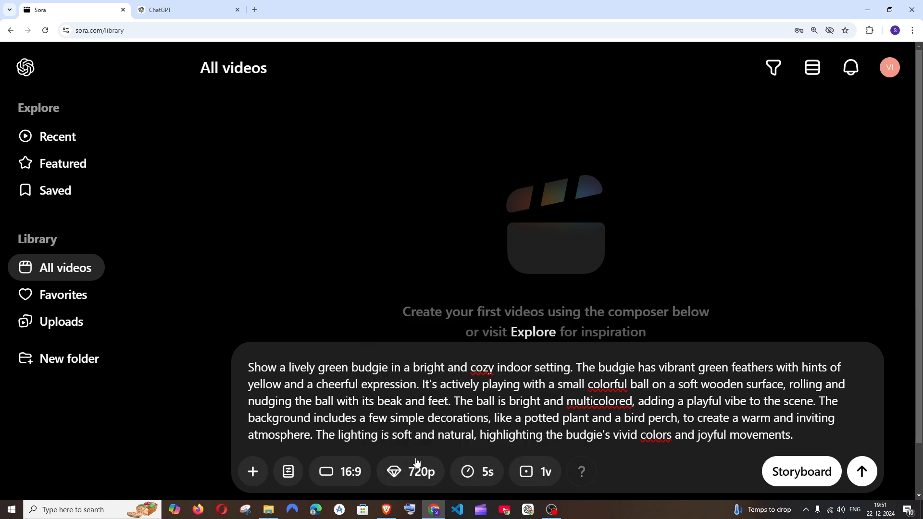
left_click(413, 471)
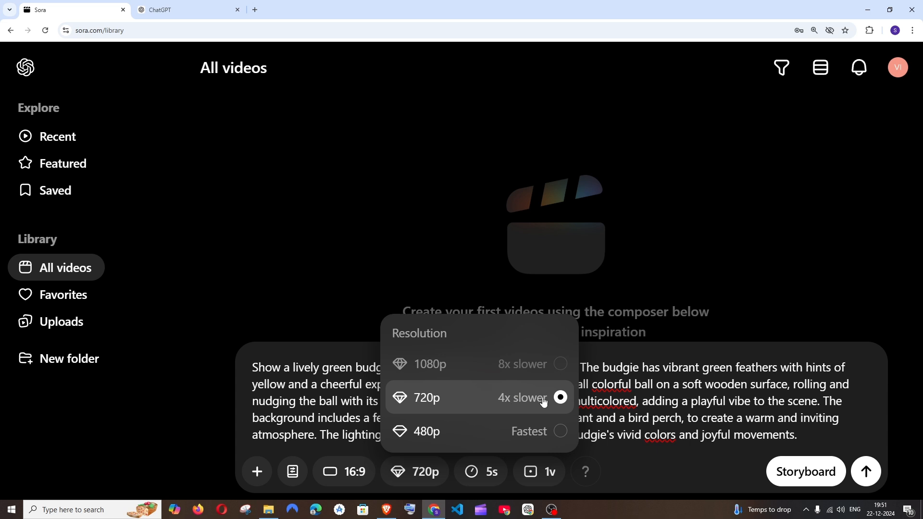
mouse_move(501, 425)
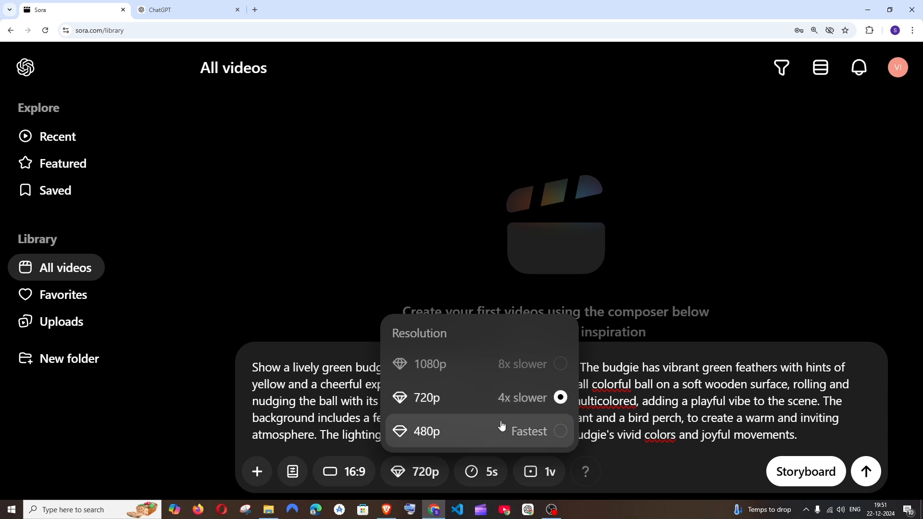
left_click(413, 471)
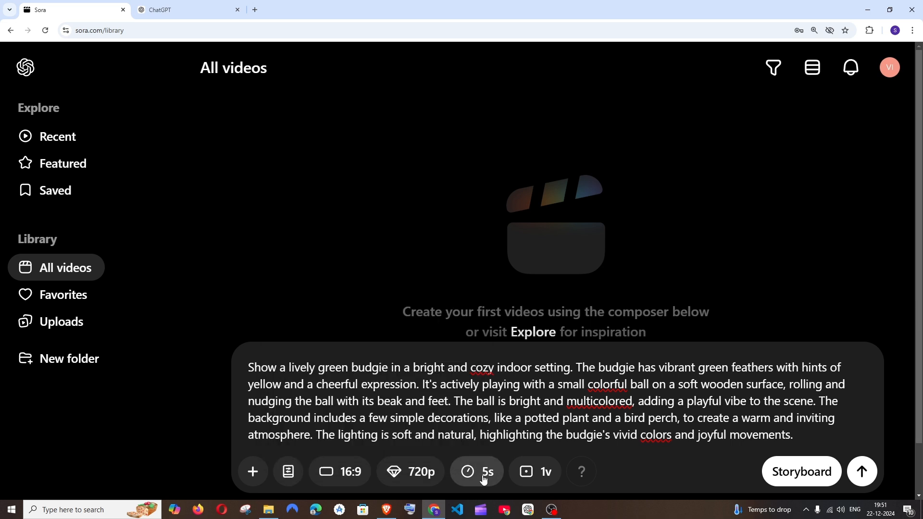
left_click(481, 471)
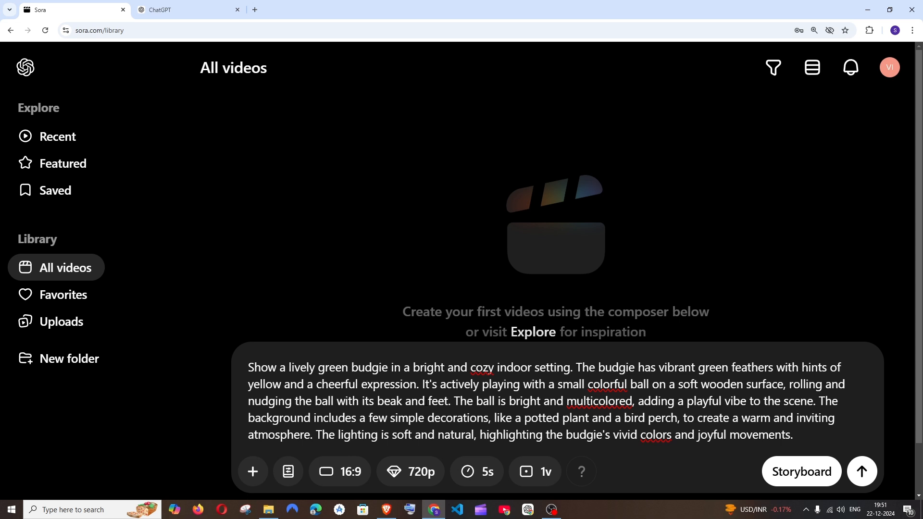
left_click(340, 471)
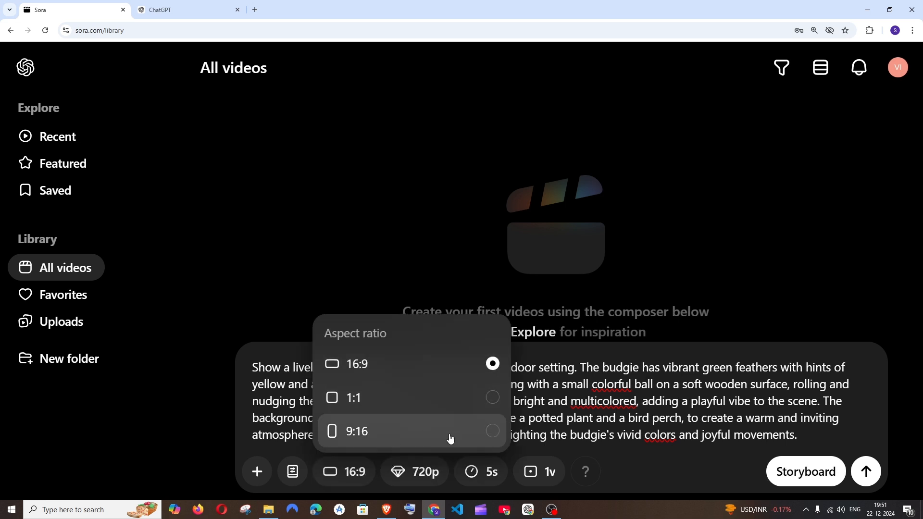
mouse_move(560, 397)
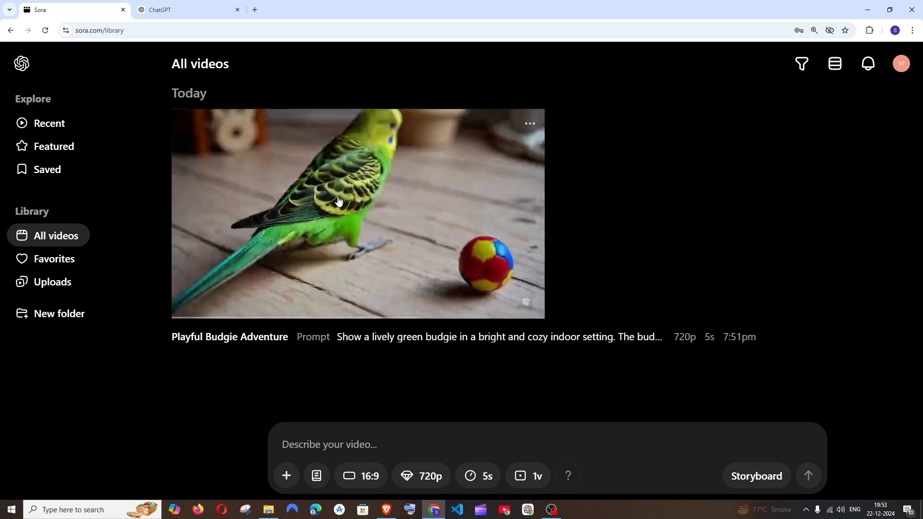
Open the generated Playful Budgie Adventure video from All videos.
left_click(358, 213)
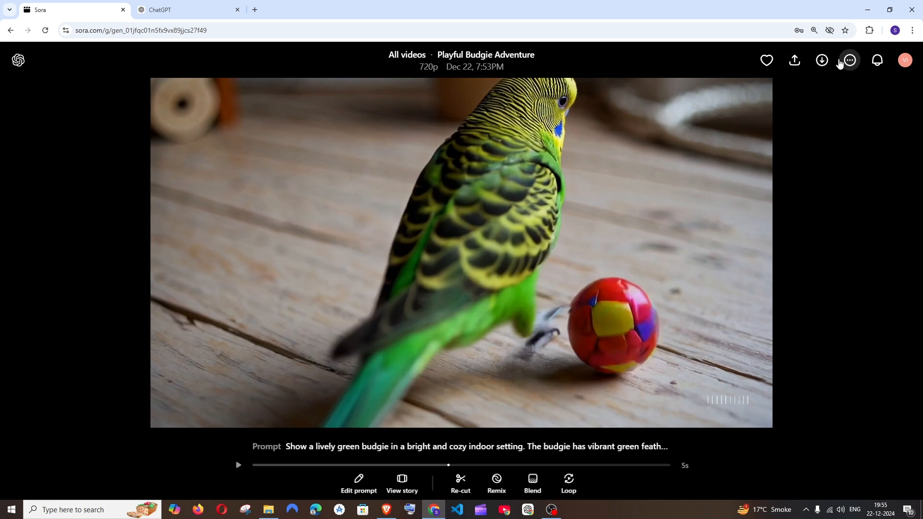
Download the Playful Budgie Adventure video as the Video (Watermark) file.
left_click(822, 59)
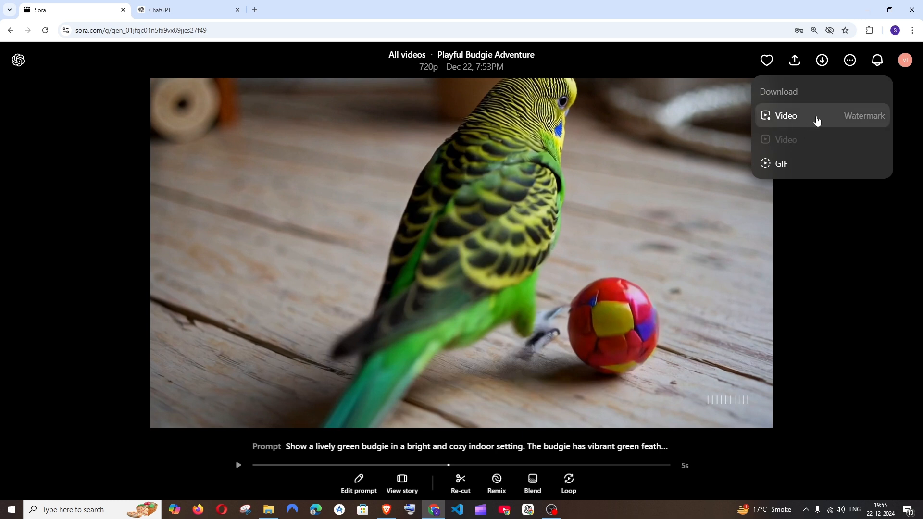
left_click(784, 115)
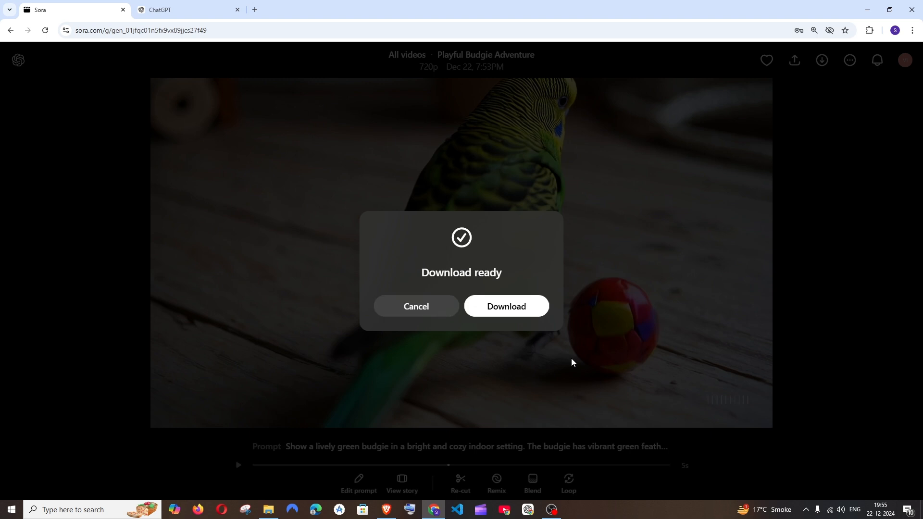
left_click(504, 306)
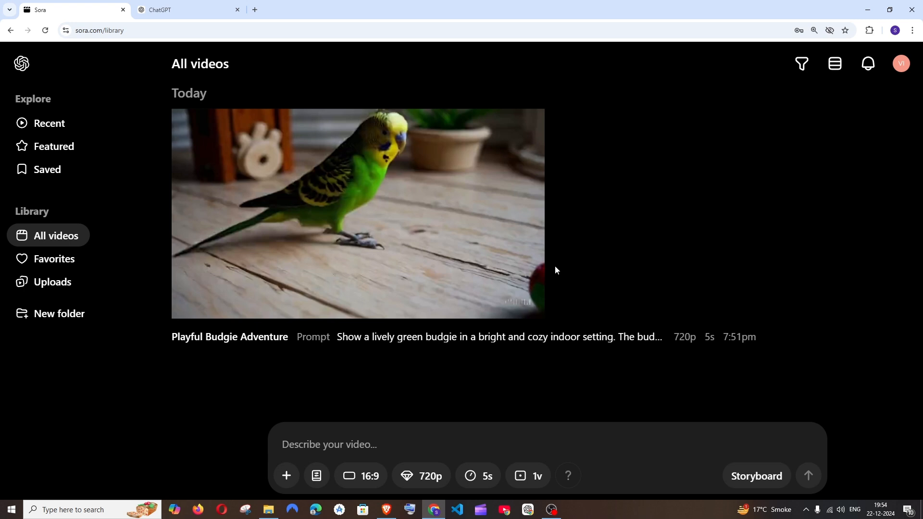
mouse_move(54, 146)
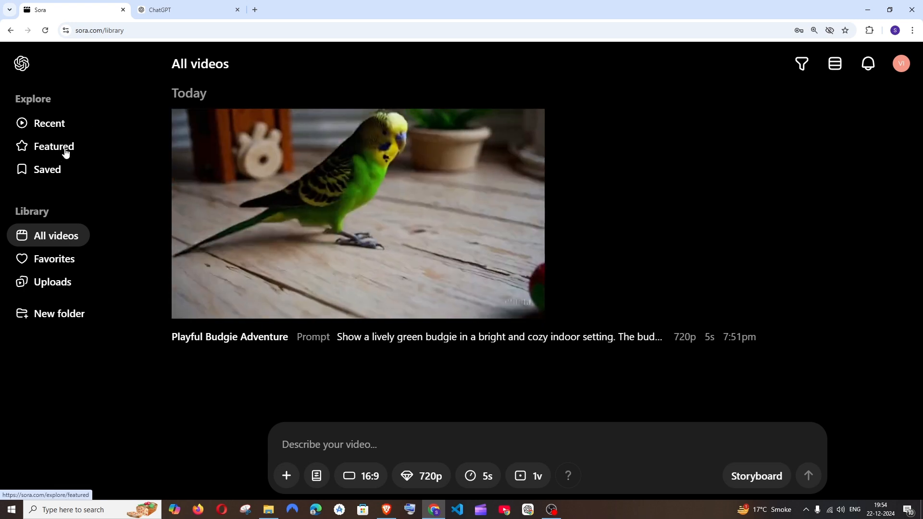
Open the Featured gallery of community videos under Explore.
left_click(54, 146)
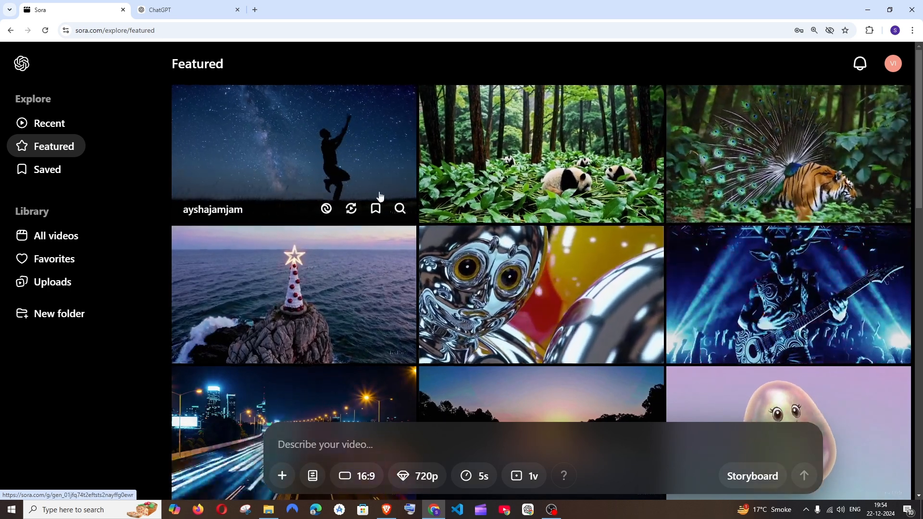